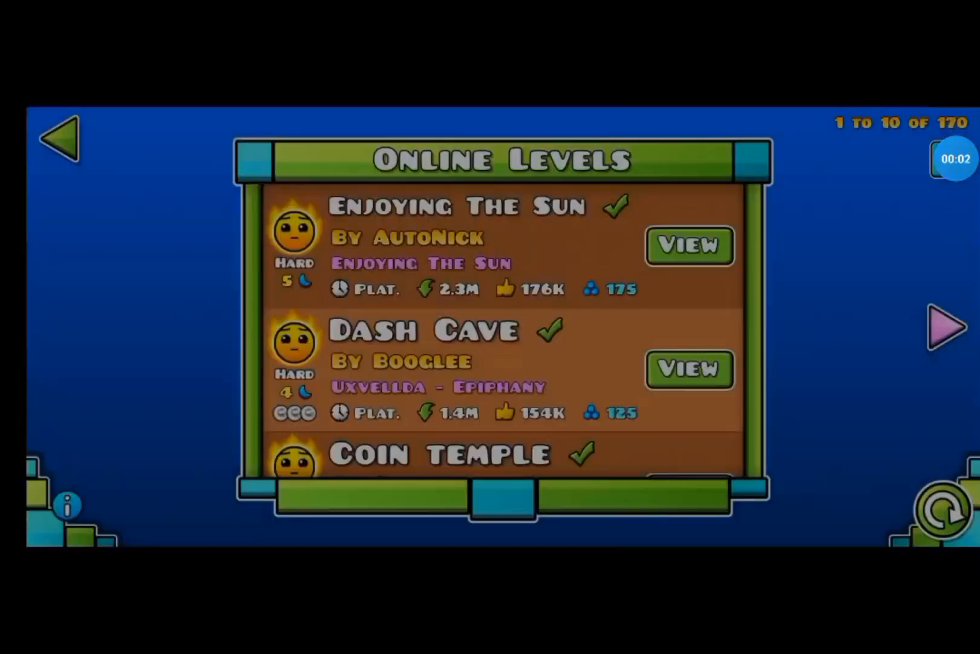
Dismiss Zack's roof-key dialogue and move the purple character onto the stairs.
left_click(932, 320)
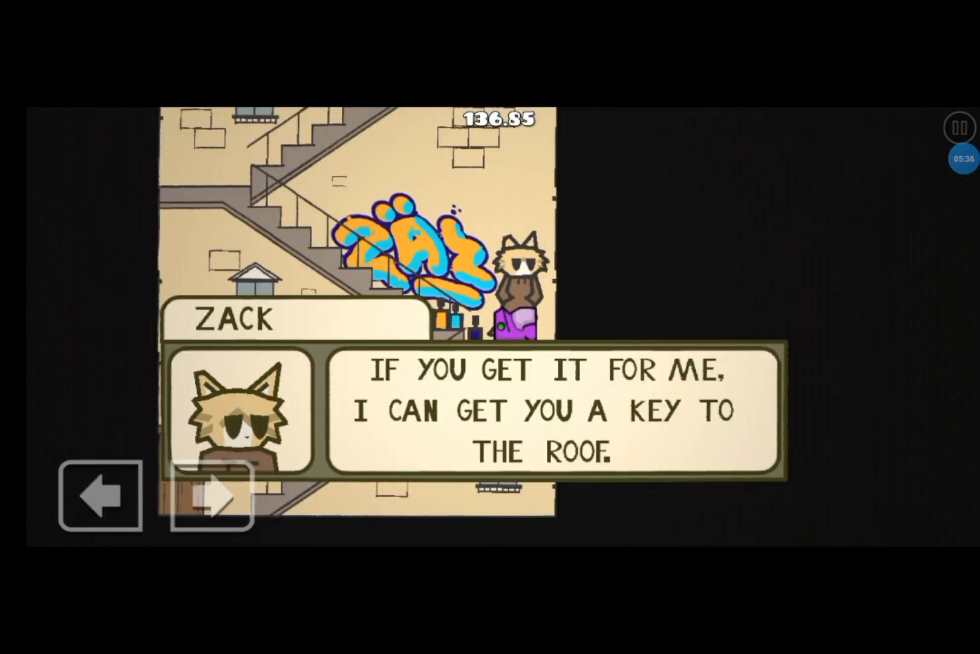
left_click(212, 495)
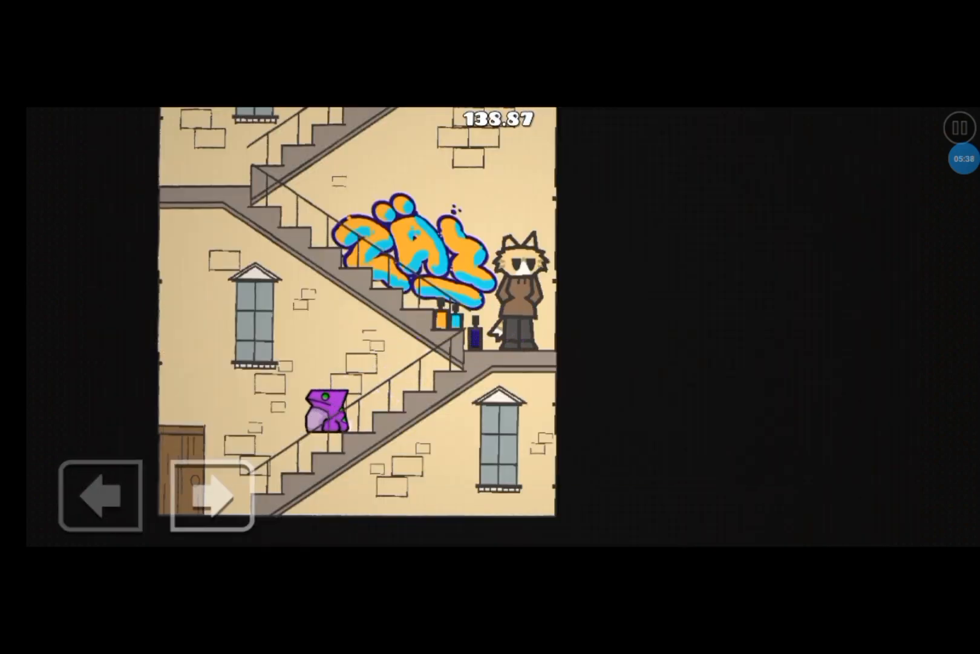